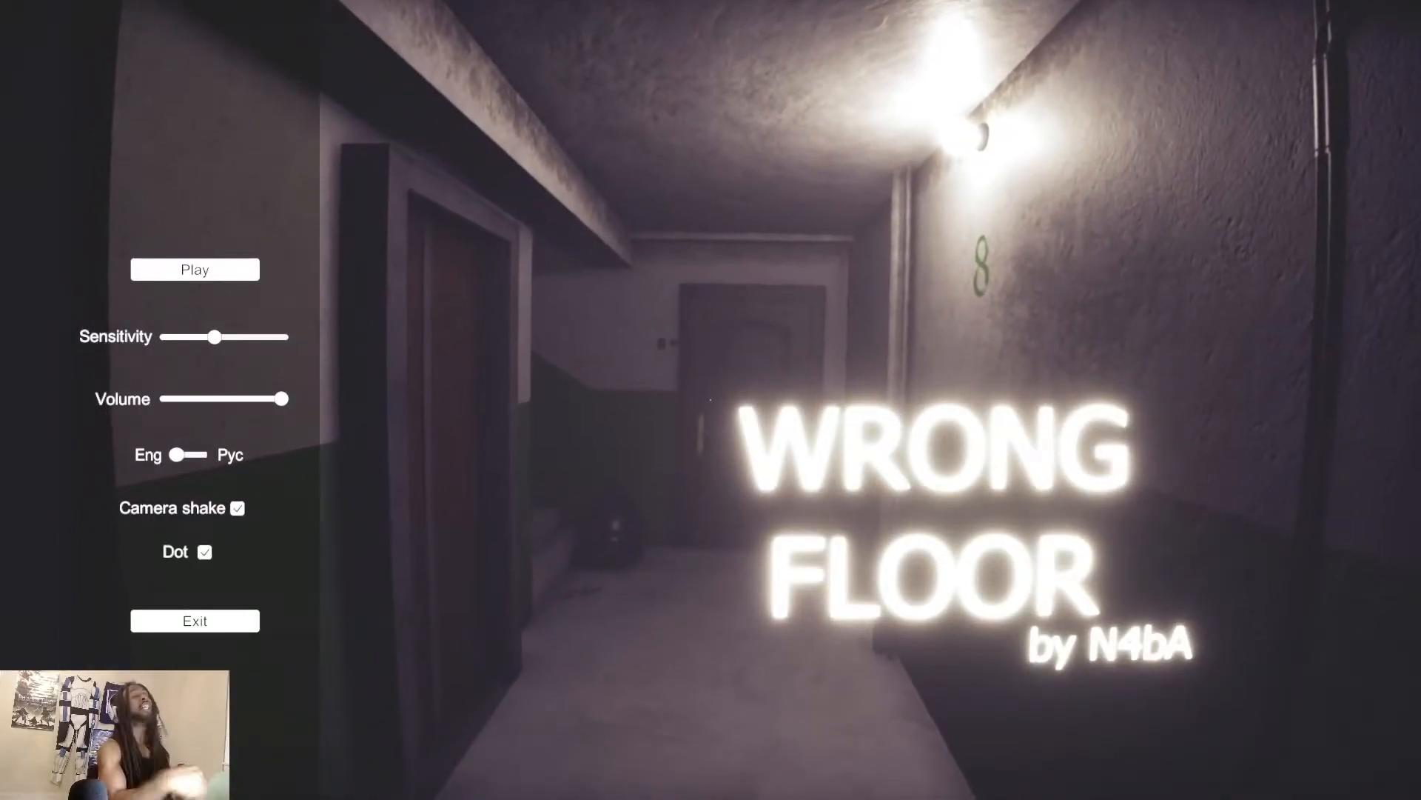
- Start the game from the Wrong Floor title menu via Play
click(194, 269)
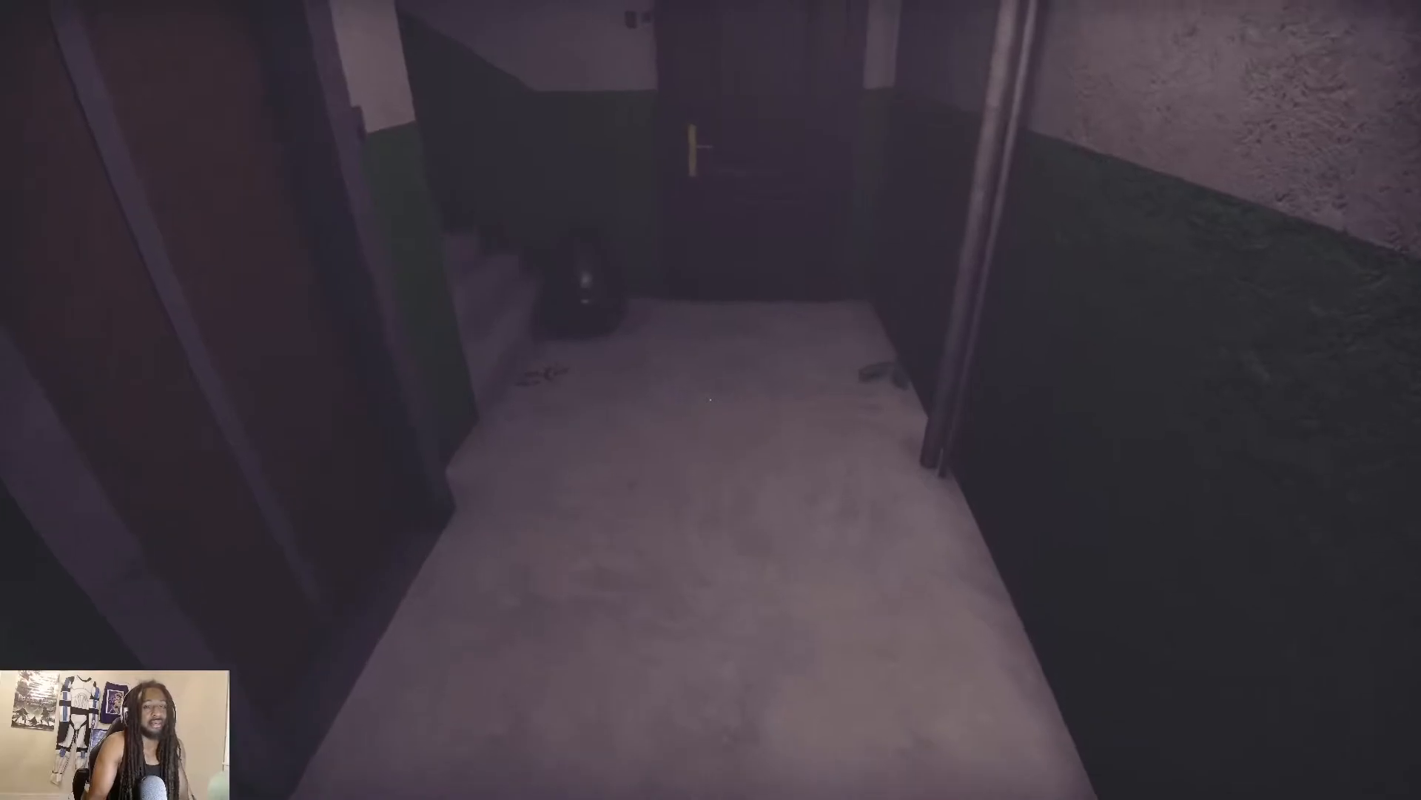
mouse_move(711, 400)
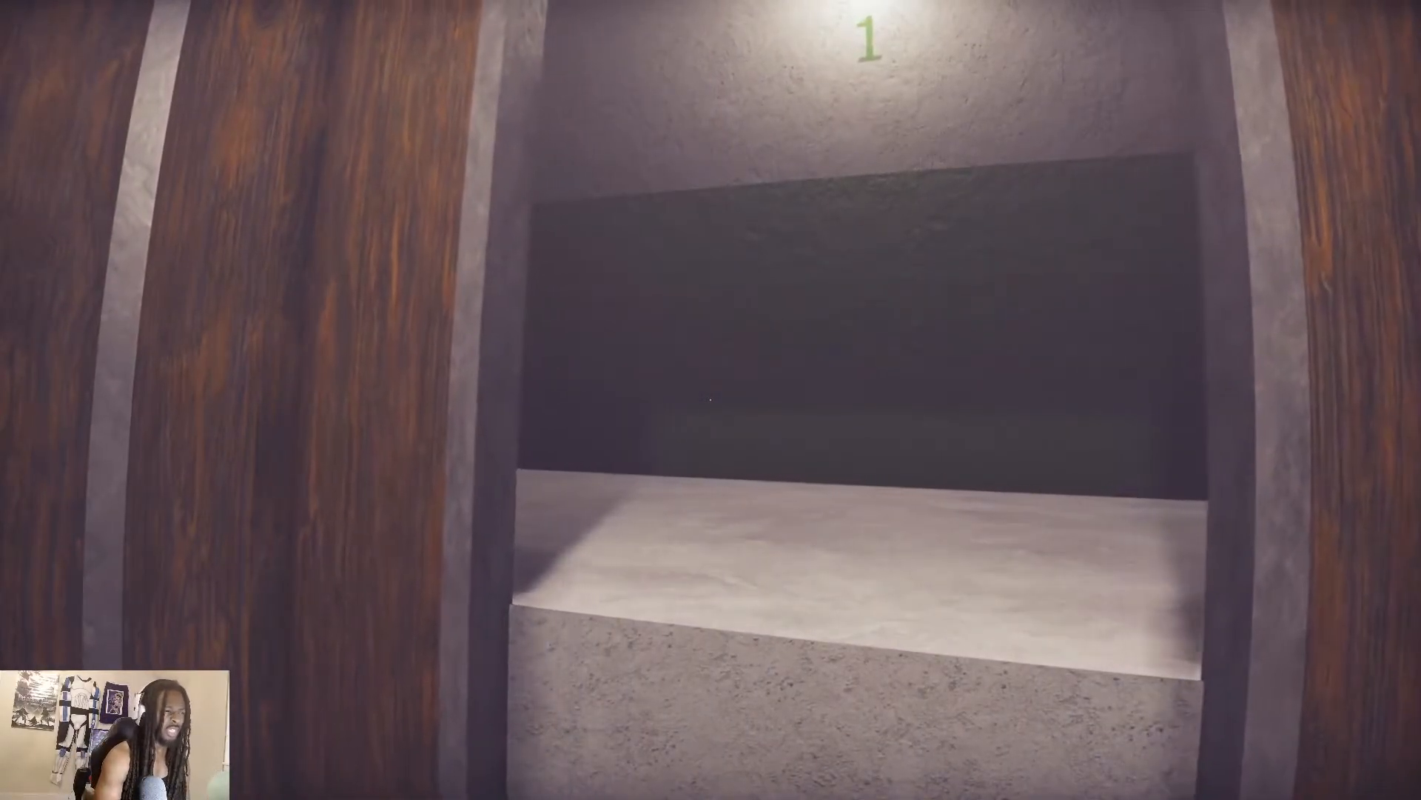
mouse_move(711, 399)
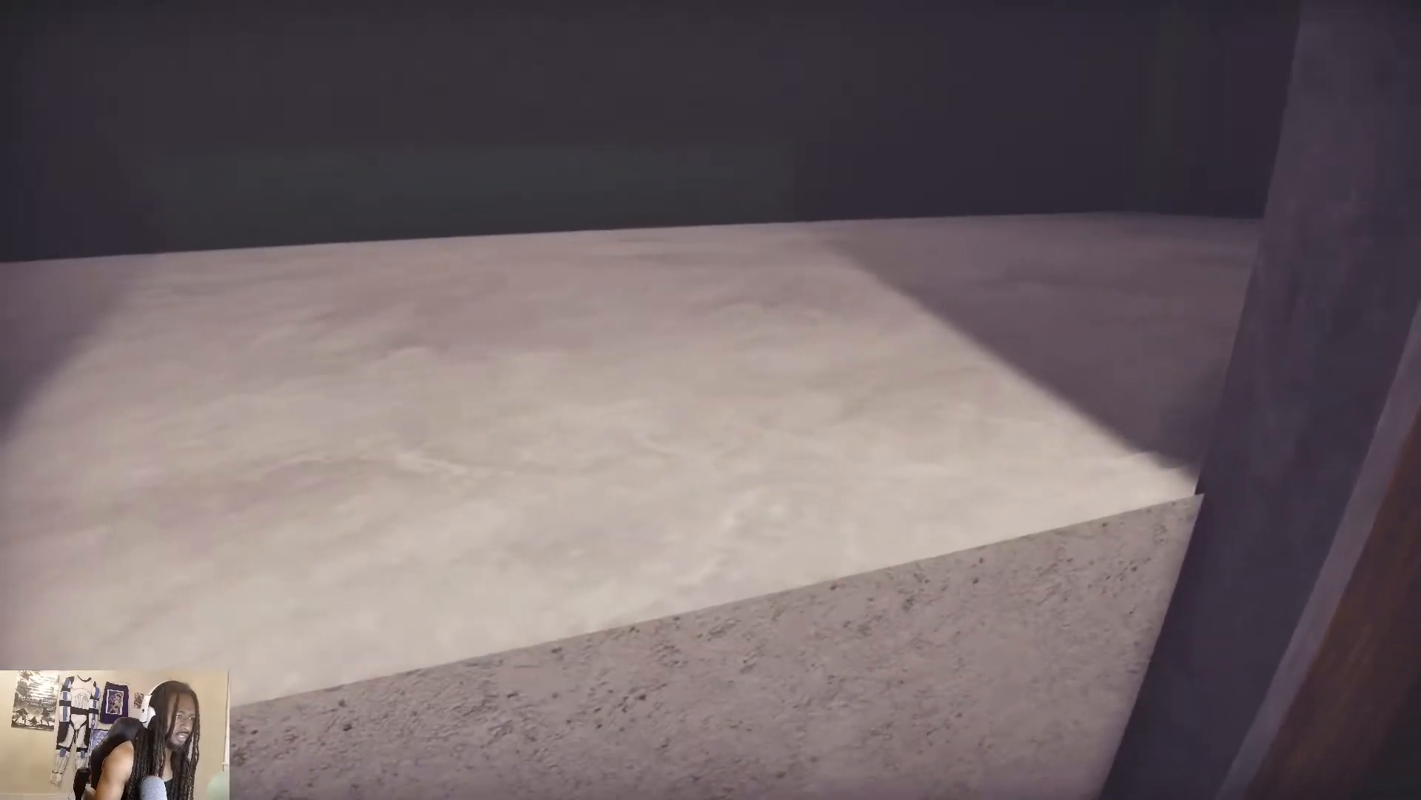